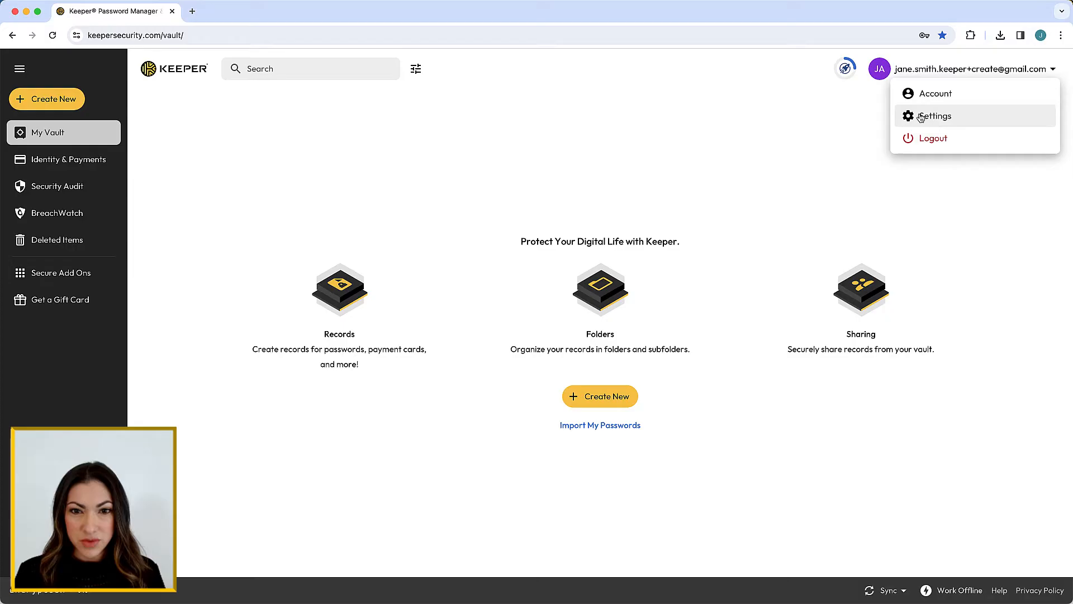
Open Keeper's Settings and go to the Import section.
{"action": "left_click", "coordinate": [936, 116]}
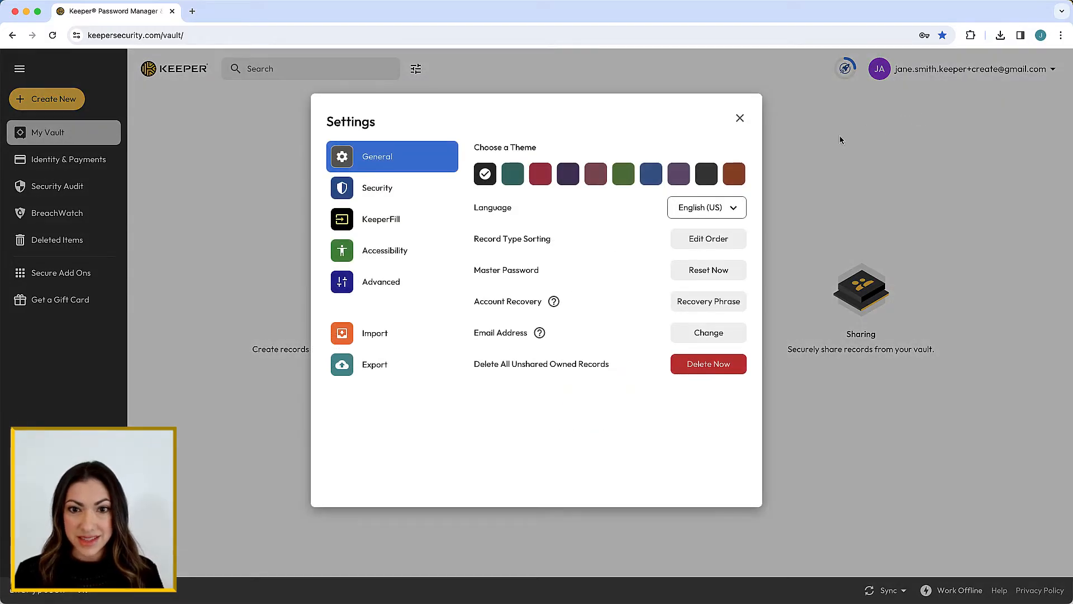
{"action": "left_click", "coordinate": [374, 333]}
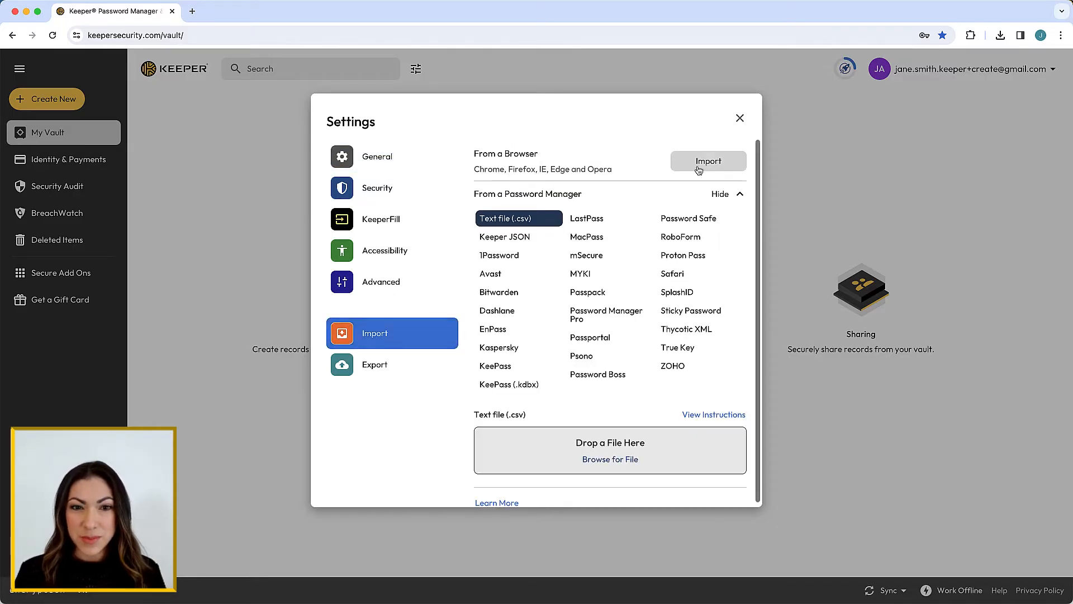
Download the Keeper Import tool for browser passwords and copy its import code.
{"action": "left_click", "coordinate": [708, 161]}
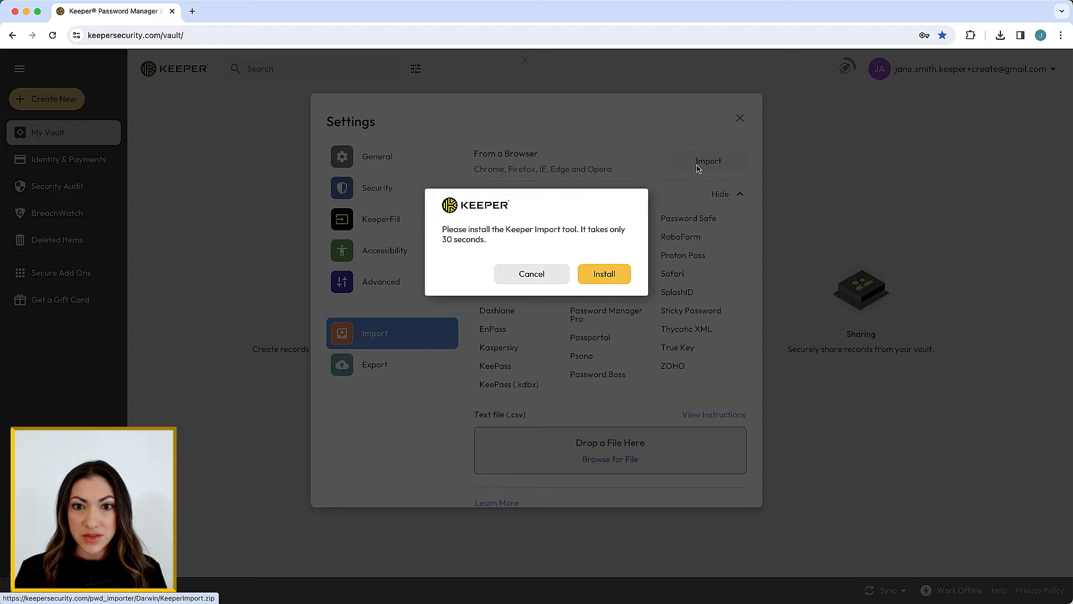
{"action": "mouse_move", "coordinate": [605, 273]}
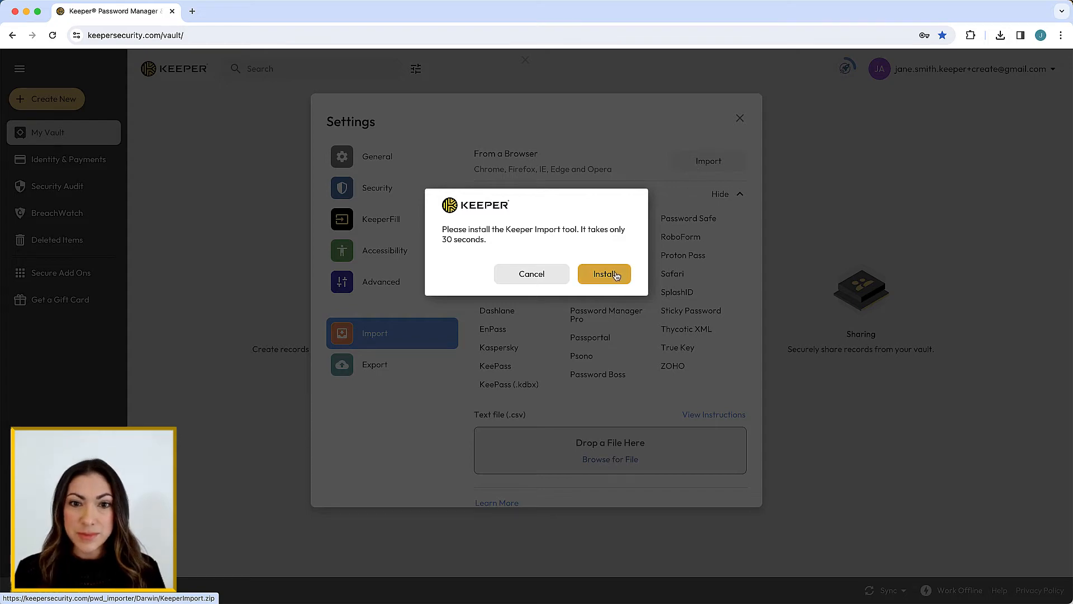
{"action": "left_click", "coordinate": [604, 274]}
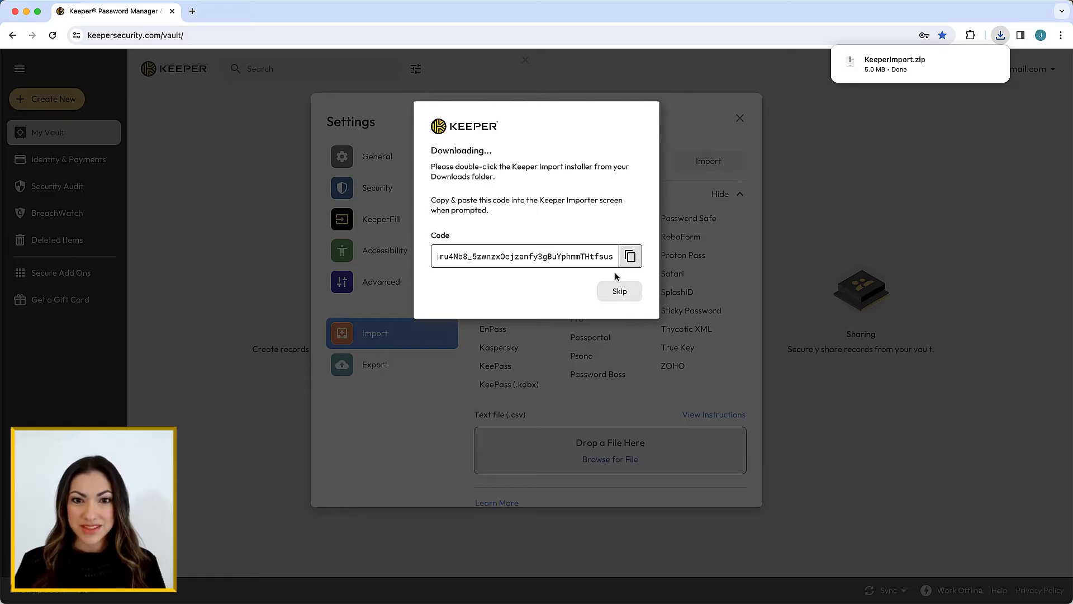
{"action": "left_click", "coordinate": [628, 256]}
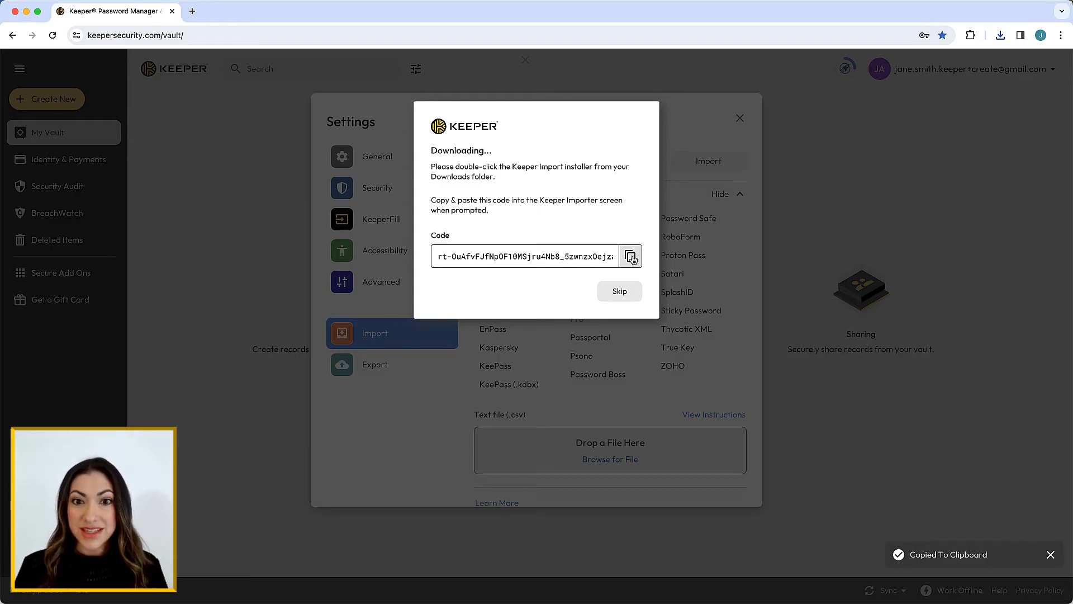
{"action": "mouse_move", "coordinate": [712, 247]}
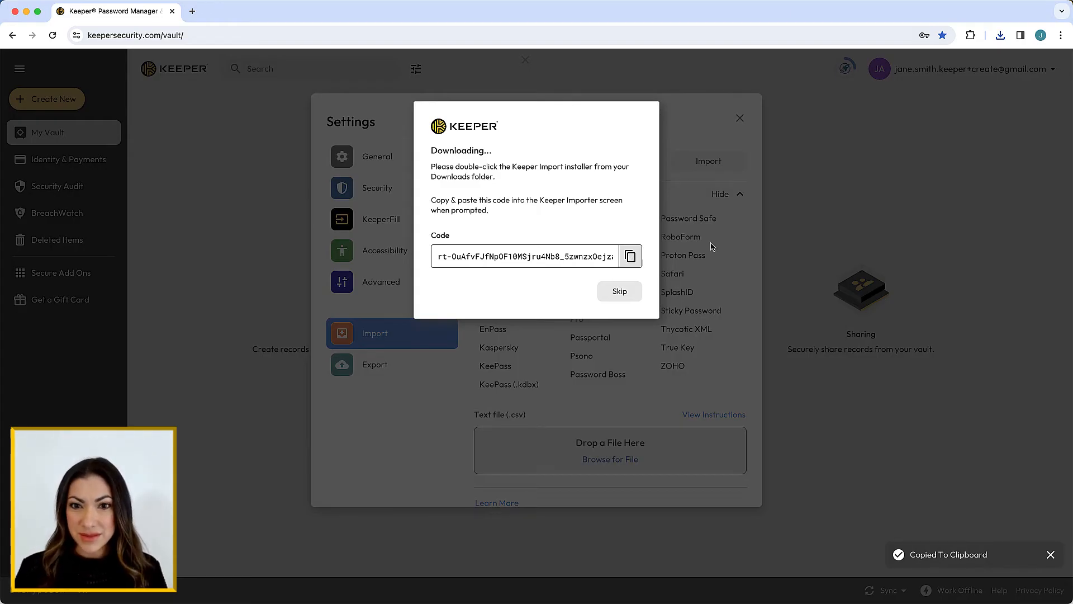
Launch Keeper Import from Downloads, allow it to open, and submit the pasted code.
{"action": "left_click", "coordinate": [1000, 35]}
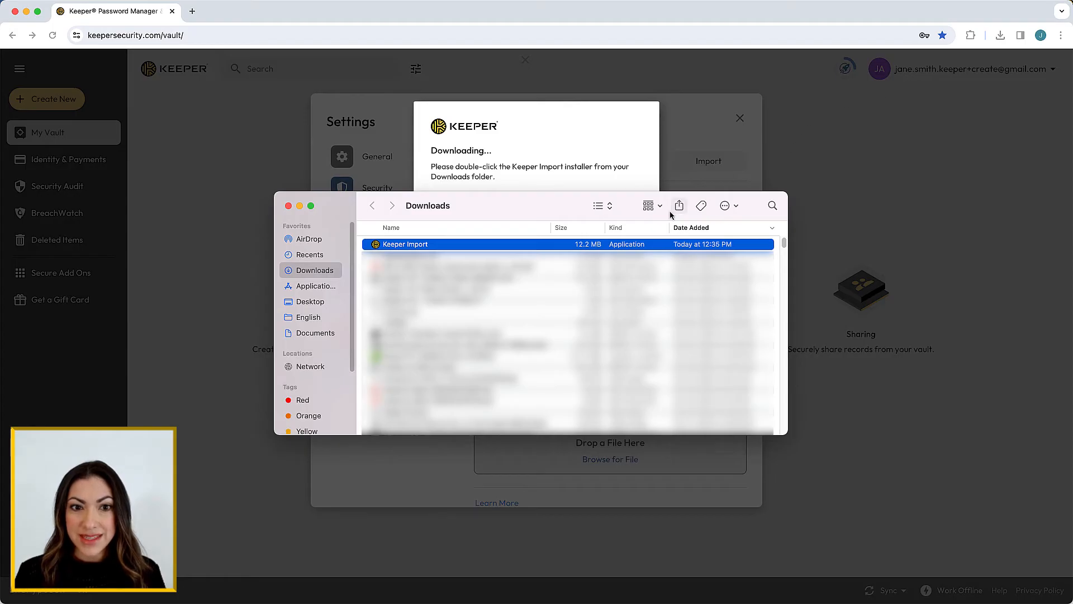
{"action": "double_click", "coordinate": [405, 244]}
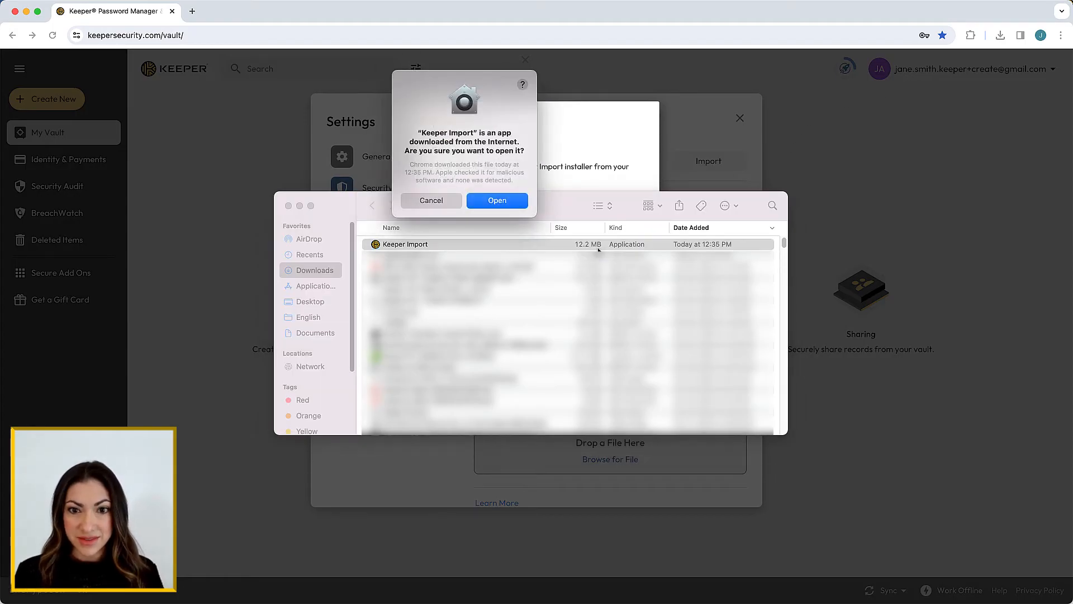
{"action": "left_click", "coordinate": [497, 201]}
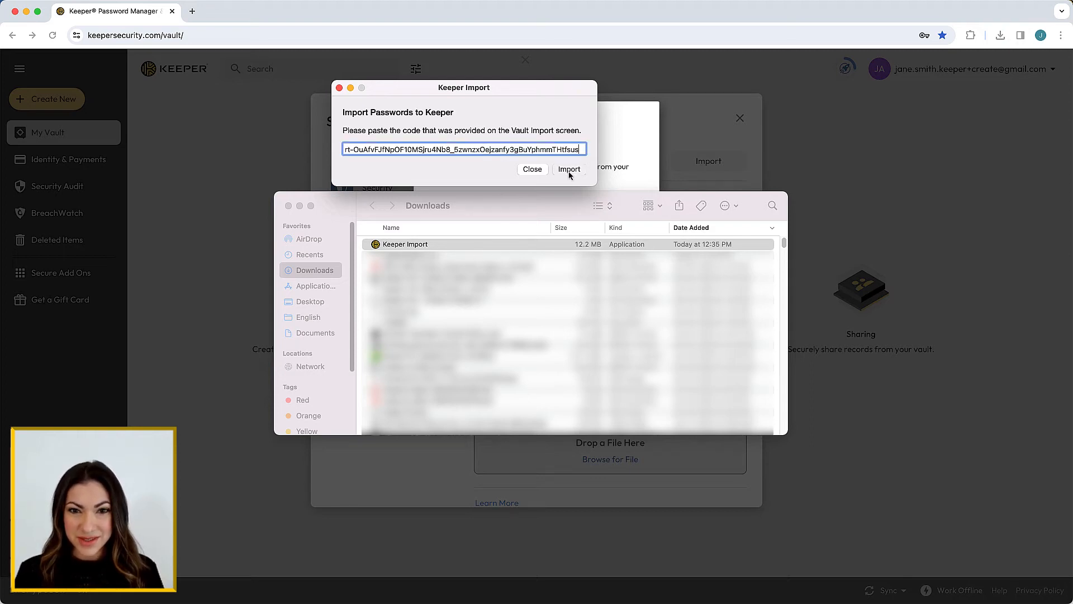
{"action": "left_click", "coordinate": [569, 169]}
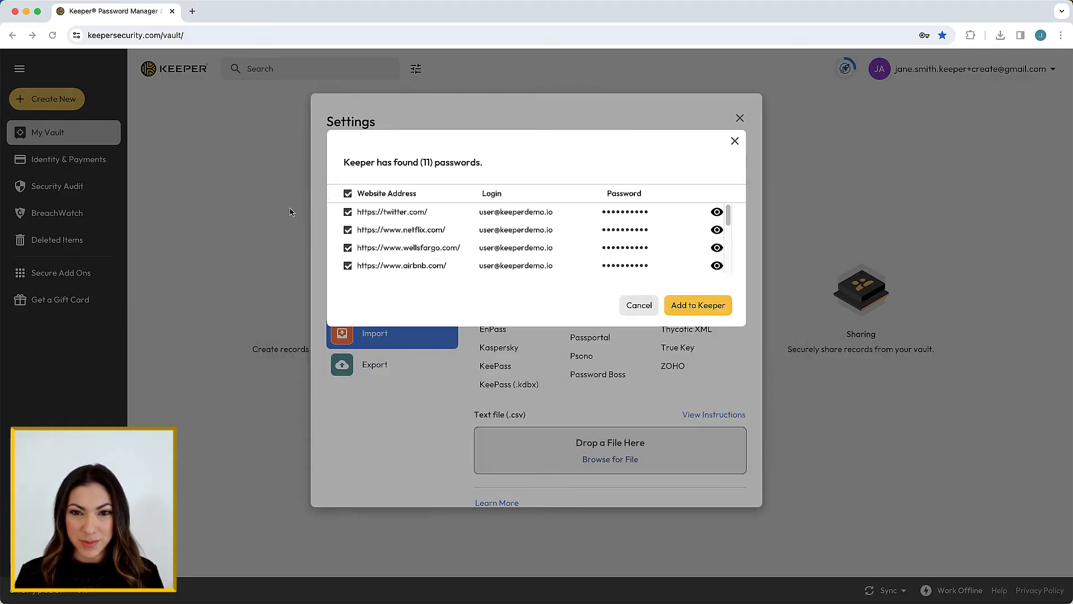
{"action": "mouse_move", "coordinate": [301, 214]}
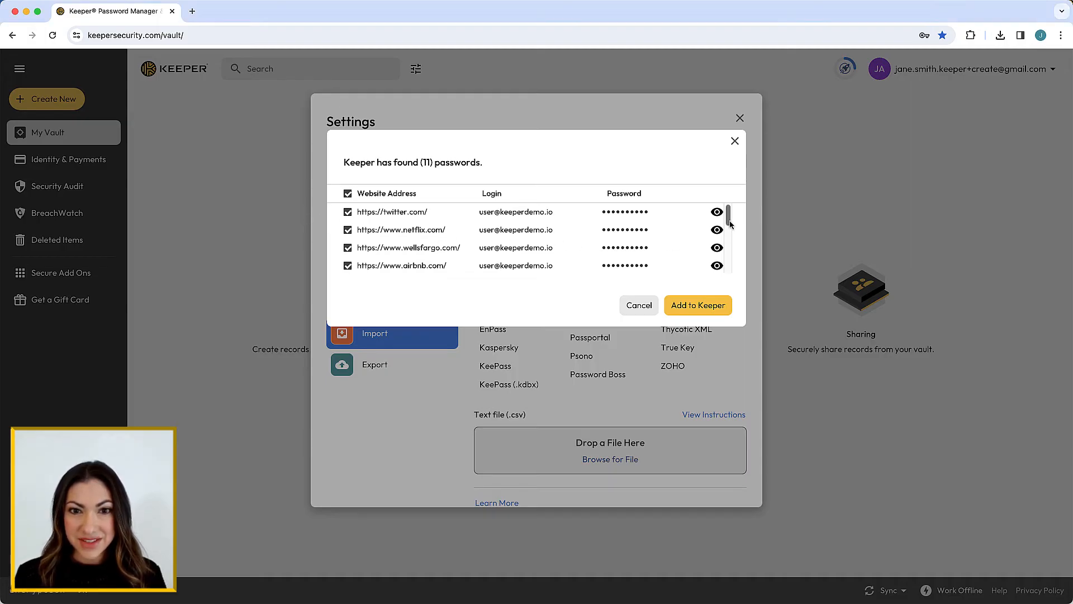
Import the found passwords into the vault, excluding hellofresh.com and microsoft.com.
{"action": "scroll", "scroll_direction": "down", "scroll_amount": 3}
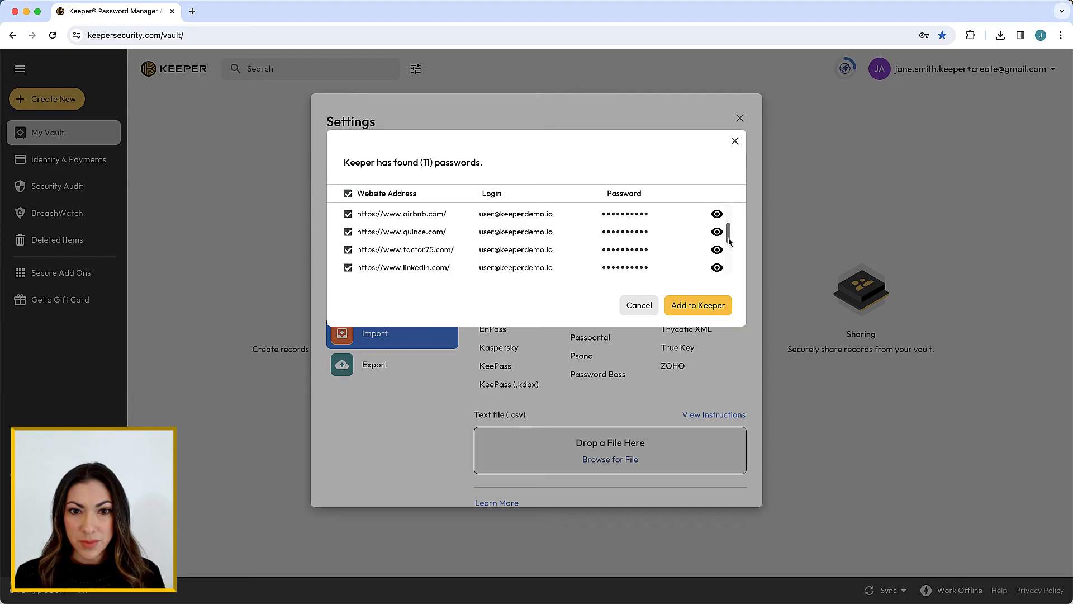
{"action": "scroll", "scroll_direction": "down", "scroll_amount": 3}
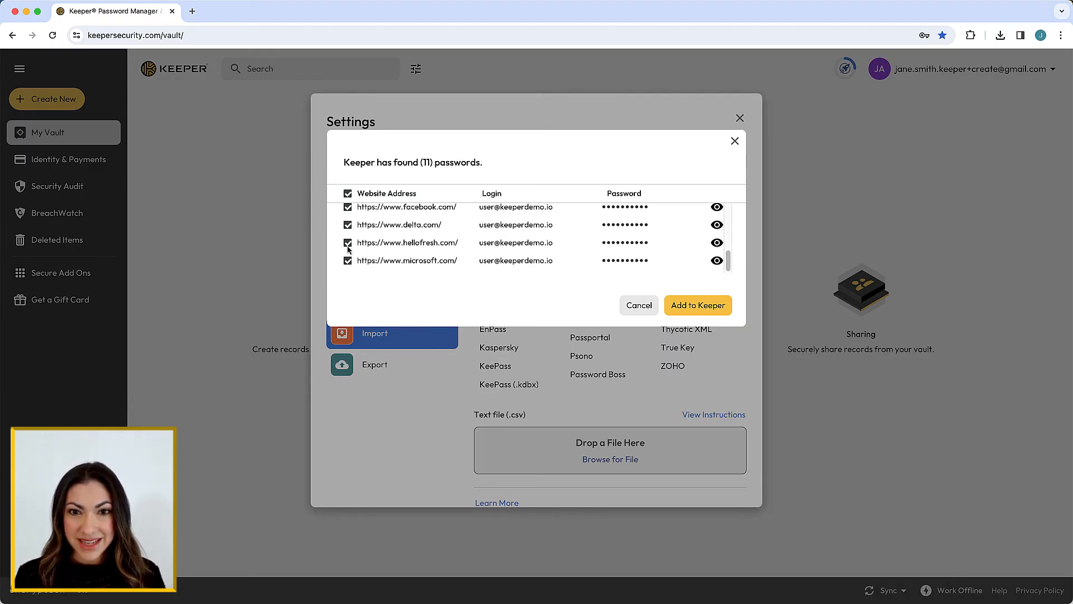
{"action": "left_click", "coordinate": [348, 193]}
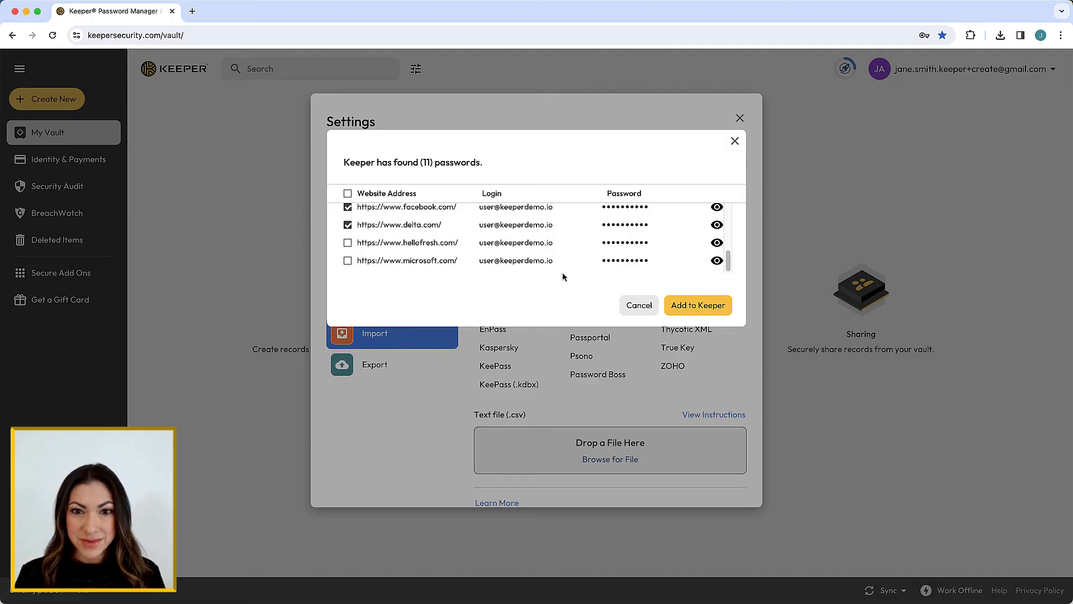
{"action": "left_click", "coordinate": [697, 304]}
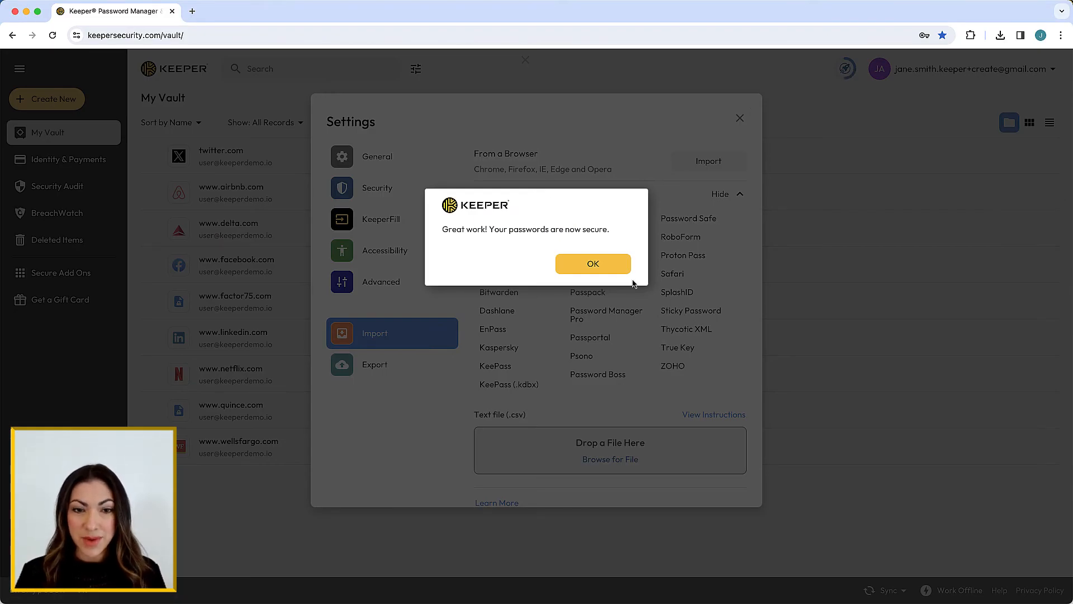
{"action": "left_click", "coordinate": [592, 263]}
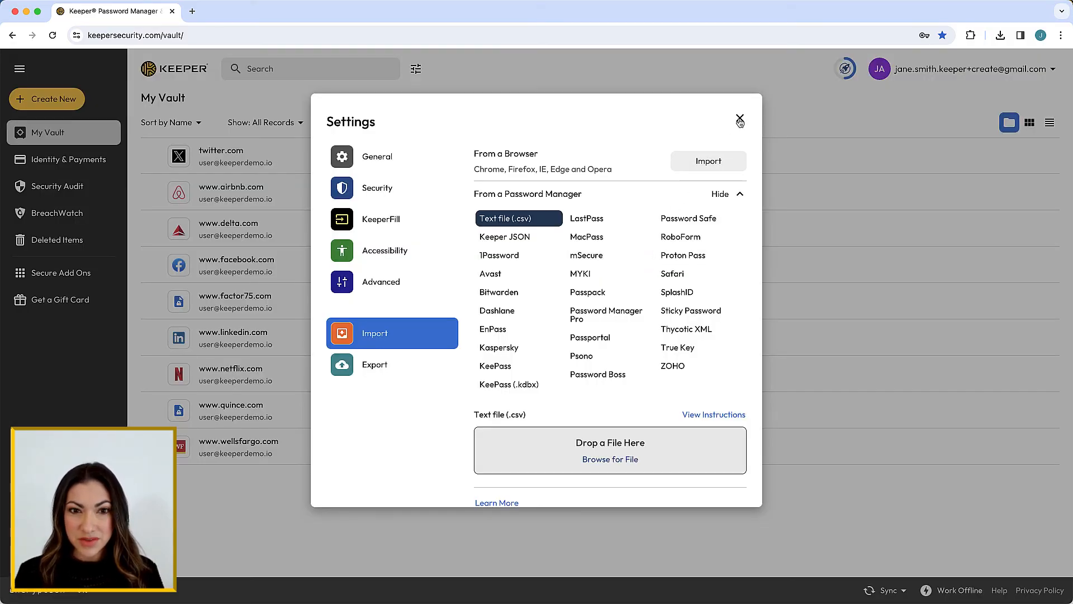
Turn off Chrome's Offer to save passwords and return to the Keeper vault.
{"action": "left_click", "coordinate": [738, 121]}
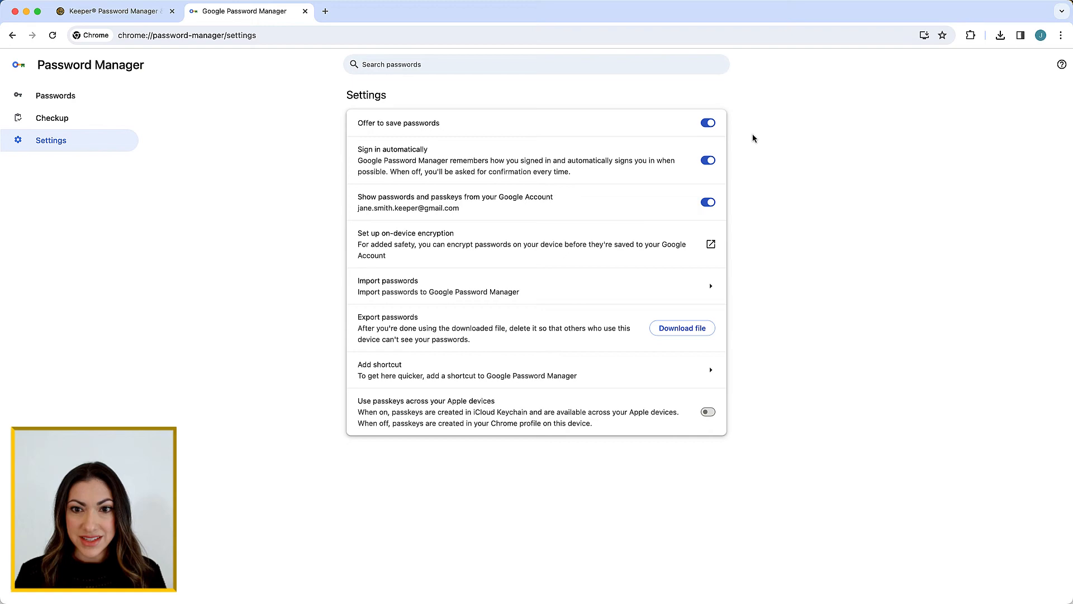
{"action": "left_click", "coordinate": [707, 122]}
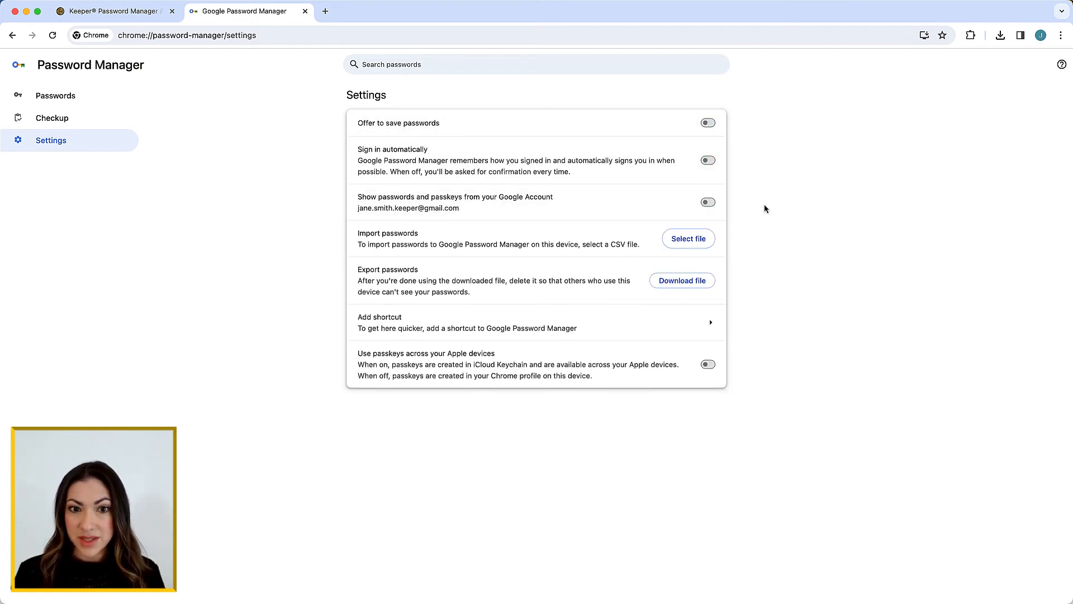
{"action": "left_click", "coordinate": [113, 11]}
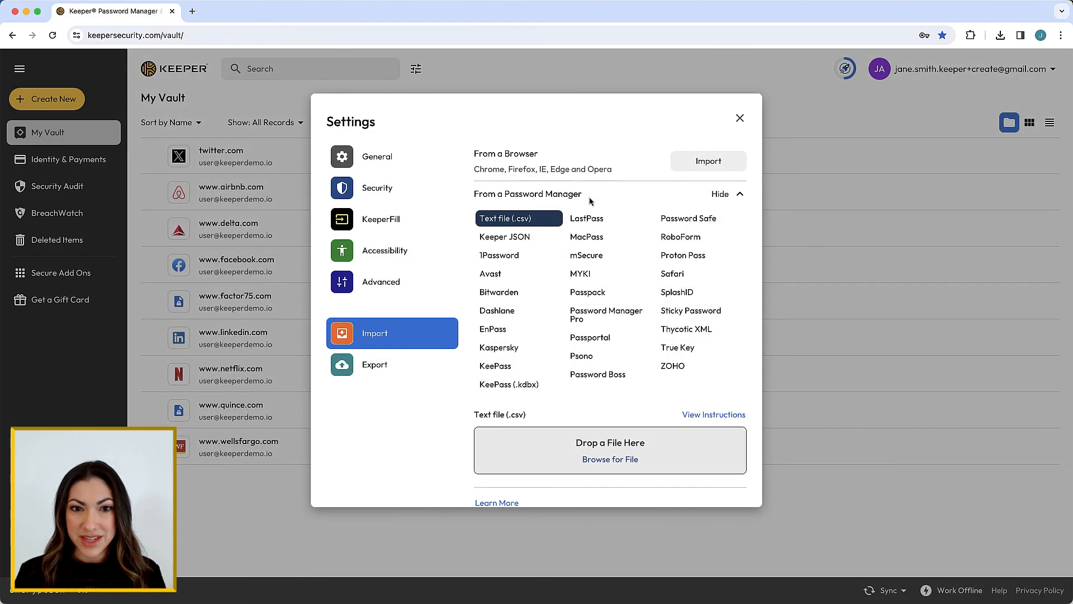